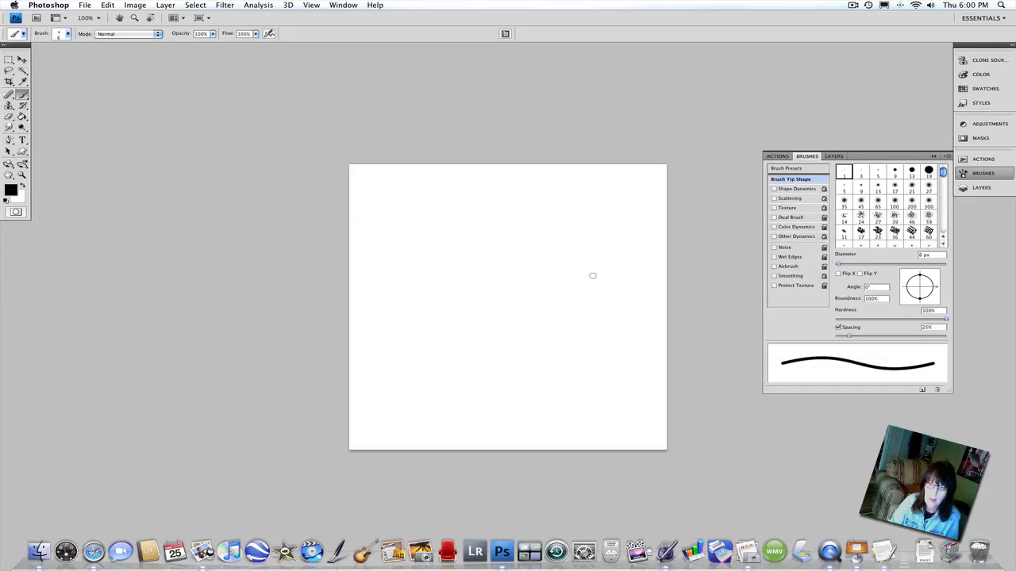
mouse_move(591, 276)
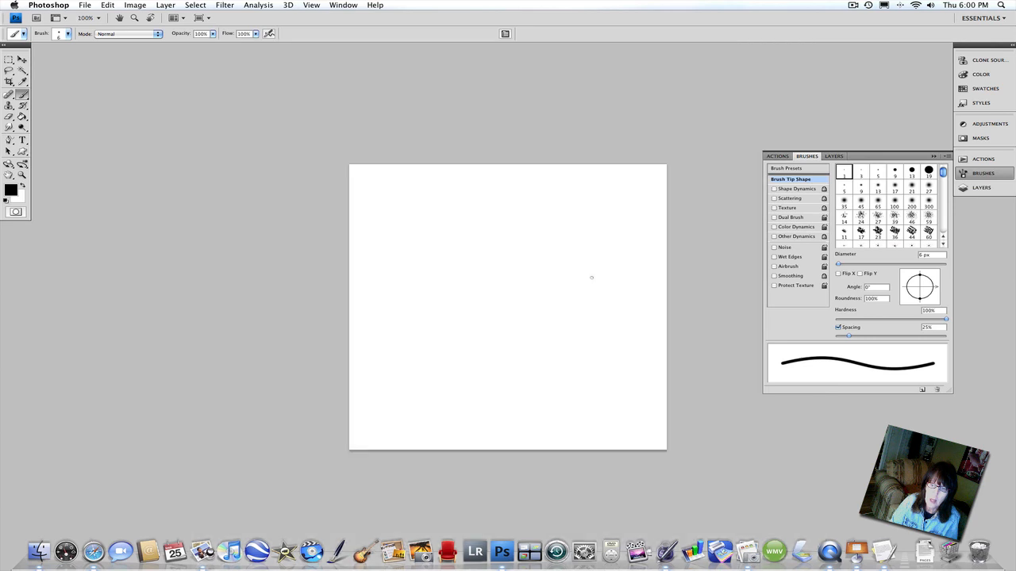
mouse_move(587, 282)
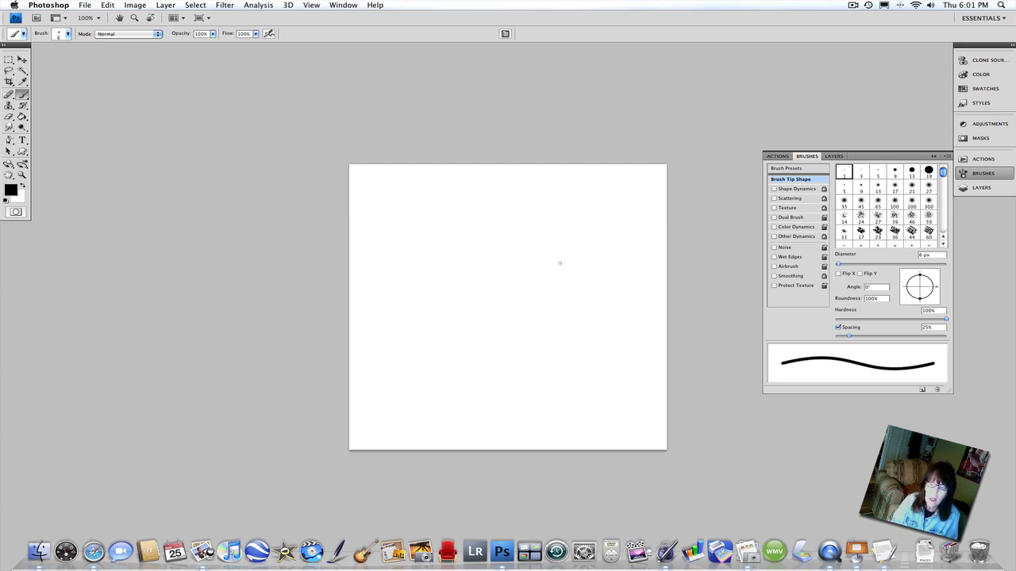
Step: Browse the File menu briefly, then choose a larger hard round brush tip from the presets
left_click(84, 6)
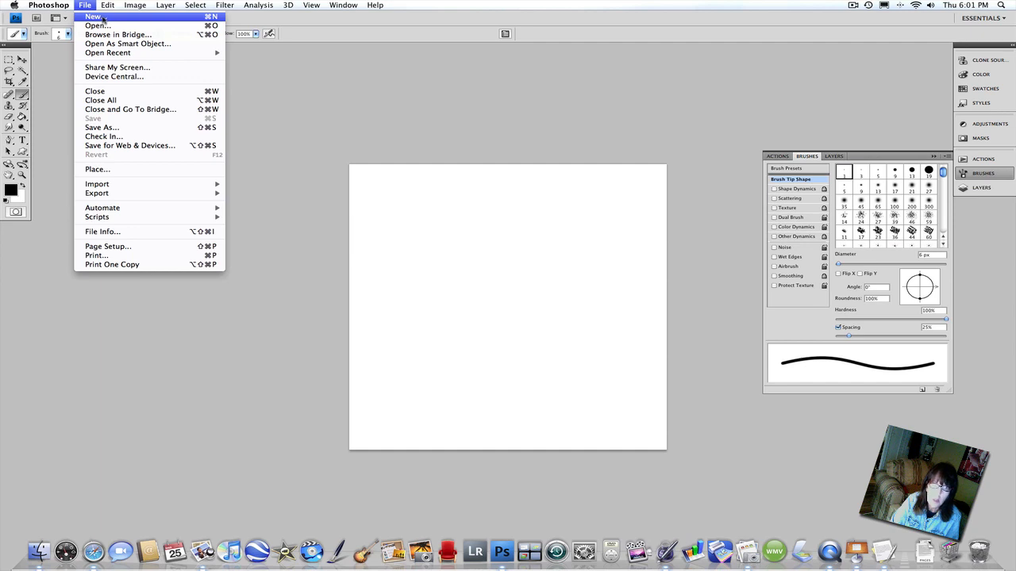
mouse_move(470, 253)
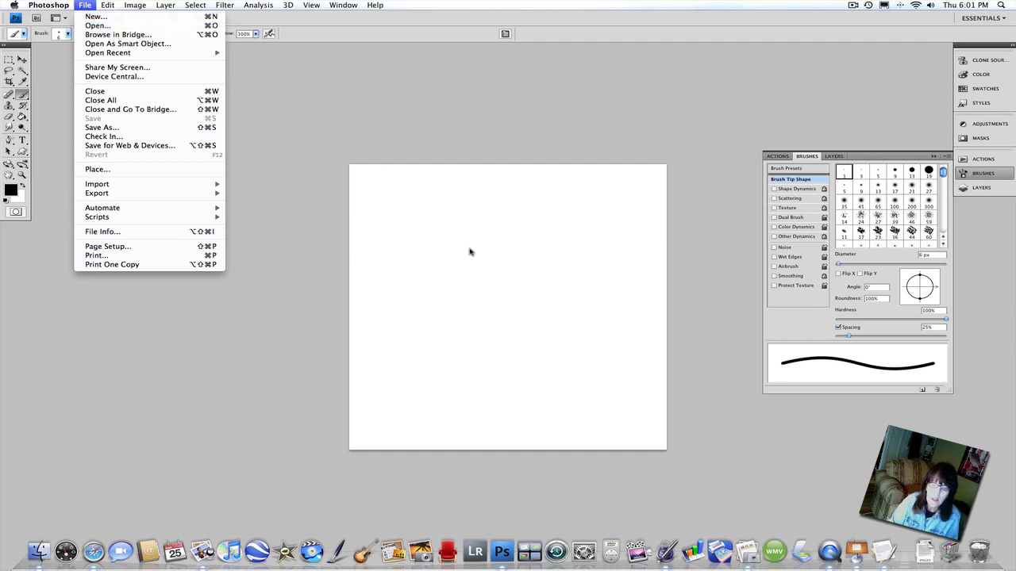
left_click(473, 252)
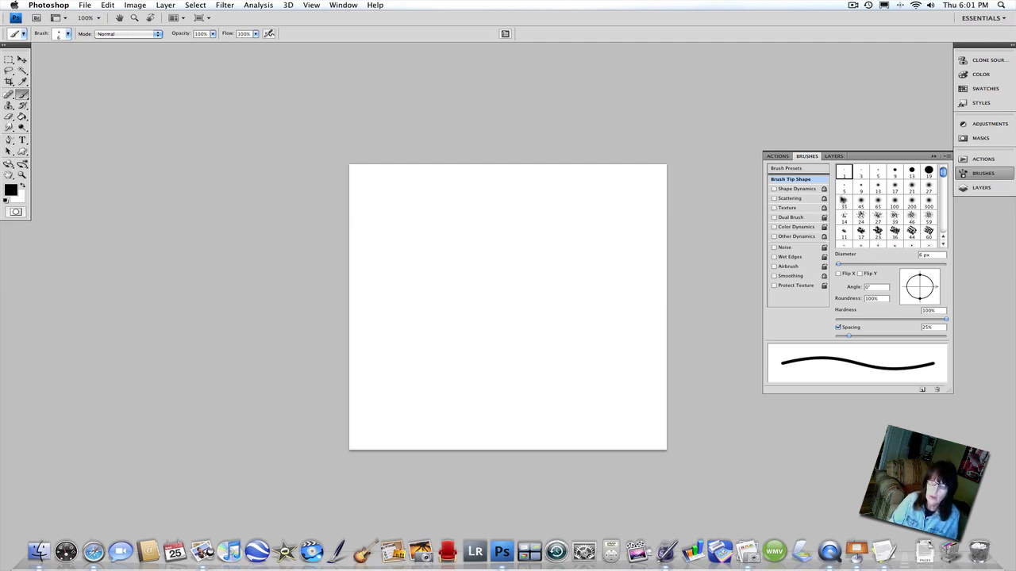
left_click(928, 171)
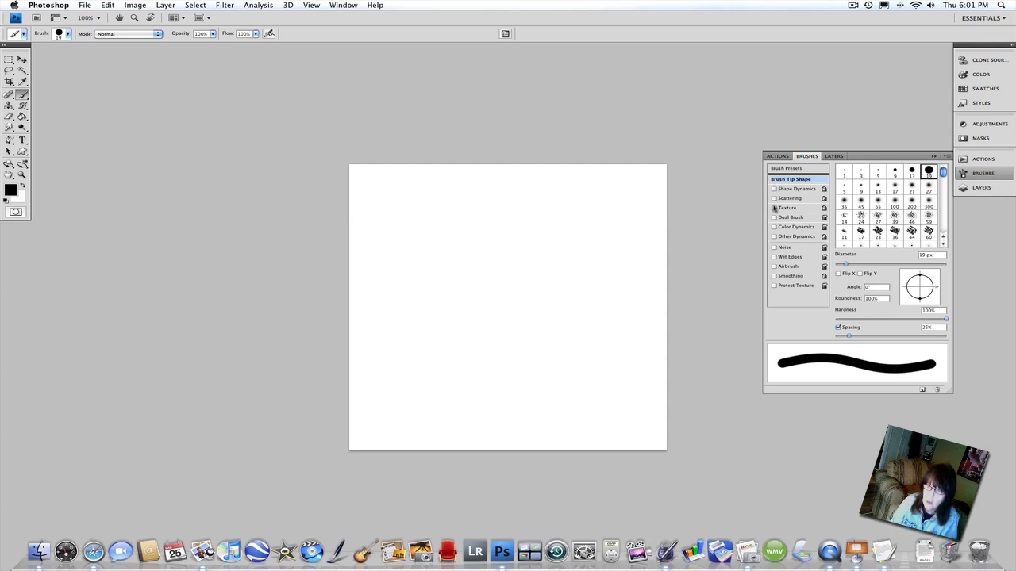
mouse_move(461, 257)
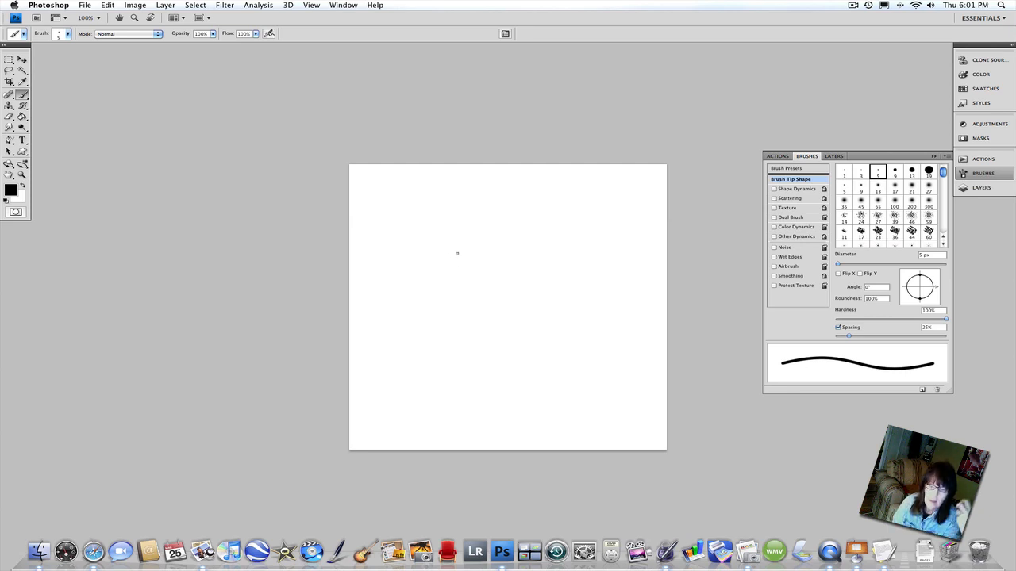
mouse_move(467, 251)
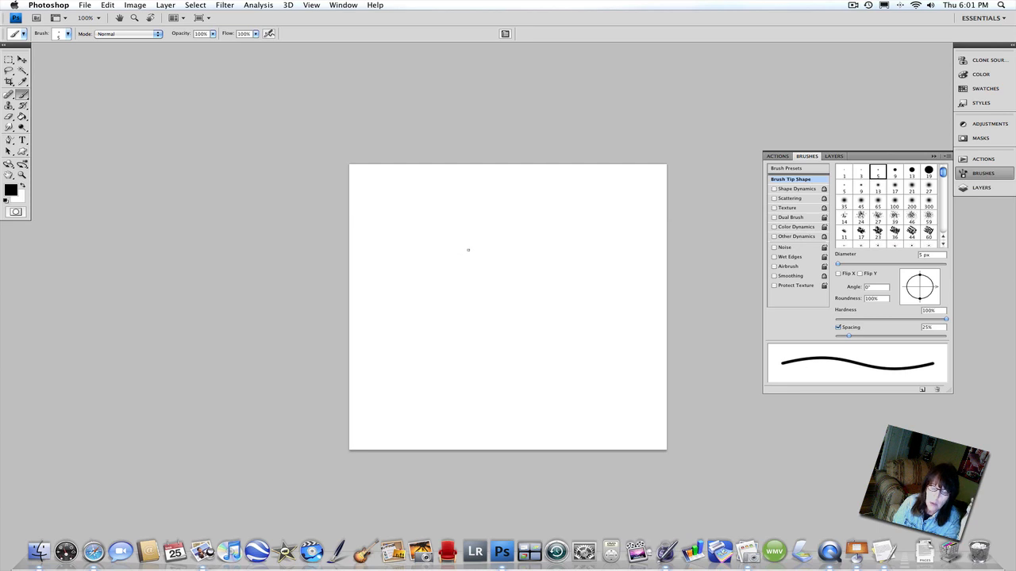
Step: Stamp about twenty scattered black dots in the upper middle of the white canvas
left_click(492, 250)
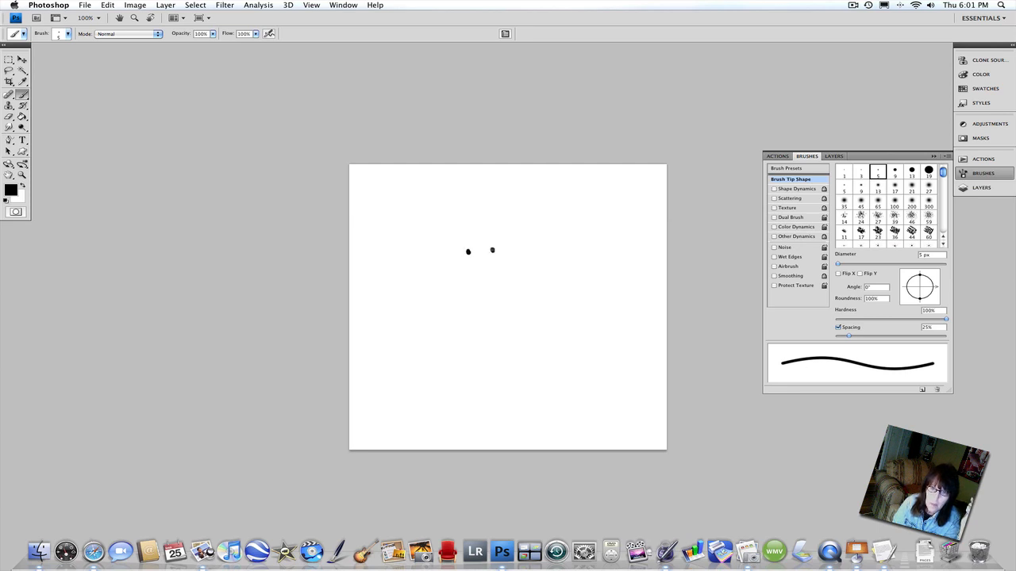
left_click(511, 234)
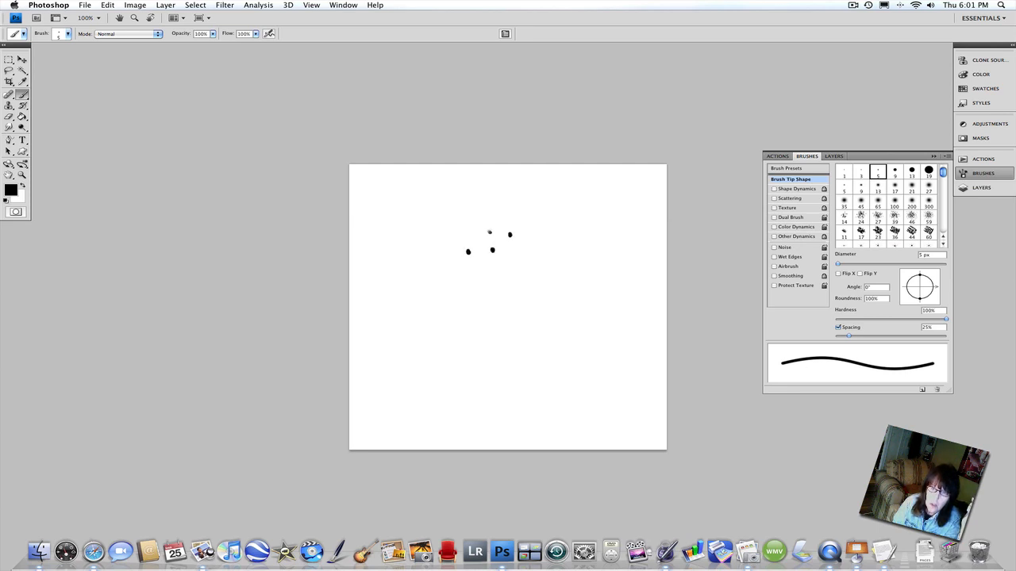
left_click(523, 256)
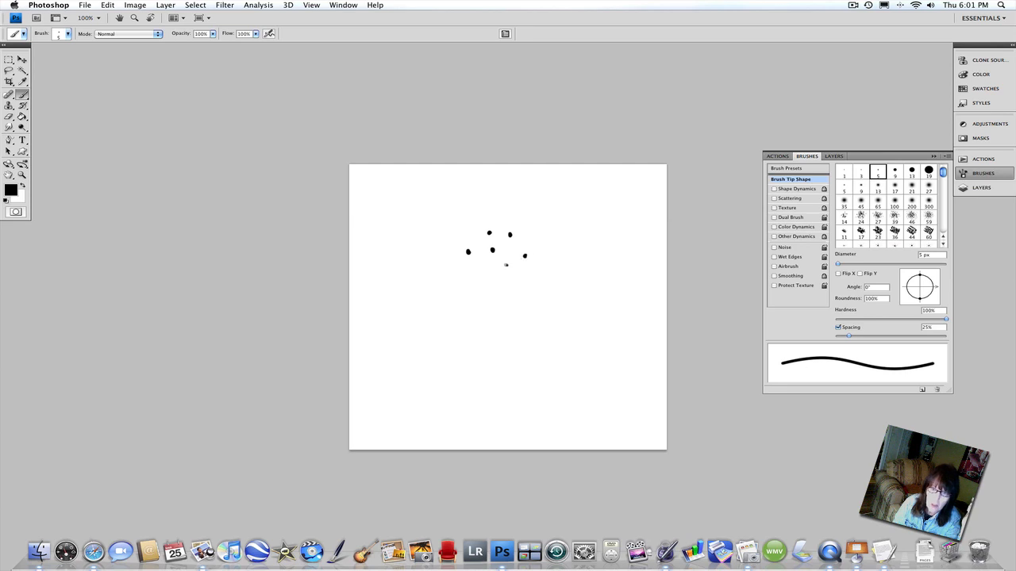
left_click(484, 273)
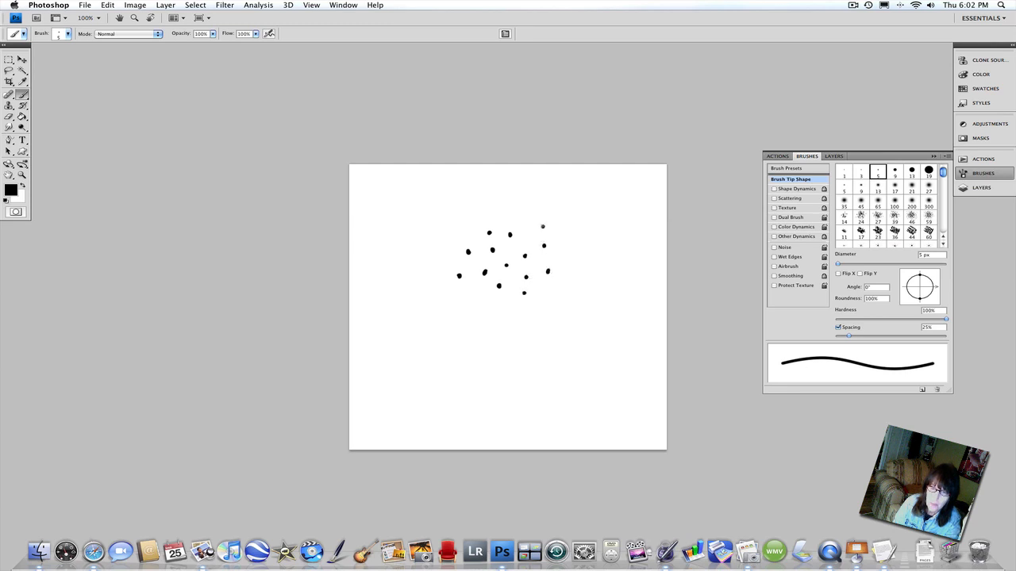
left_click(508, 308)
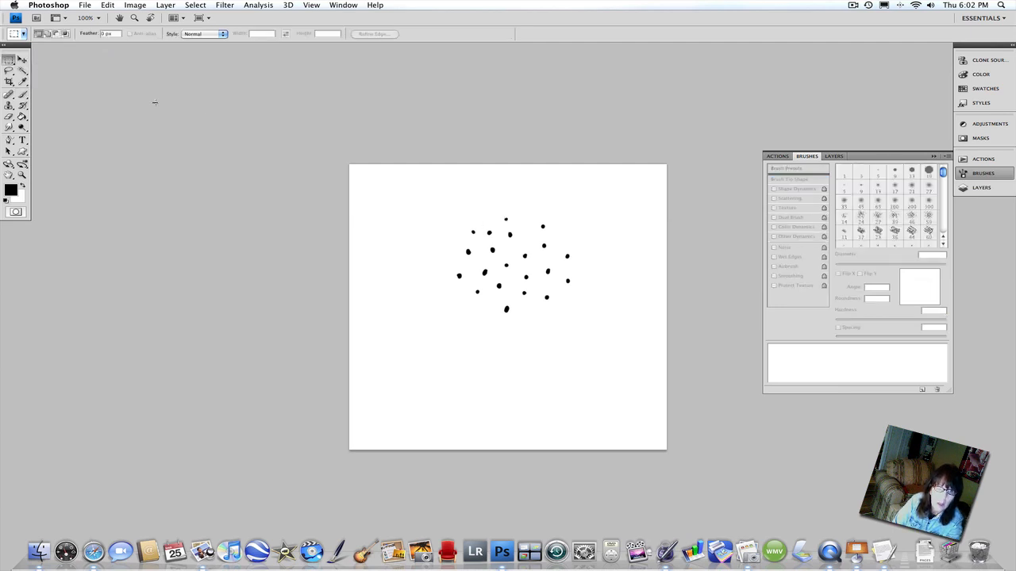
Step: Marquee-select the dot cluster and define it as a brush preset named HairBrush3
left_click_drag(410, 199, 616, 333)
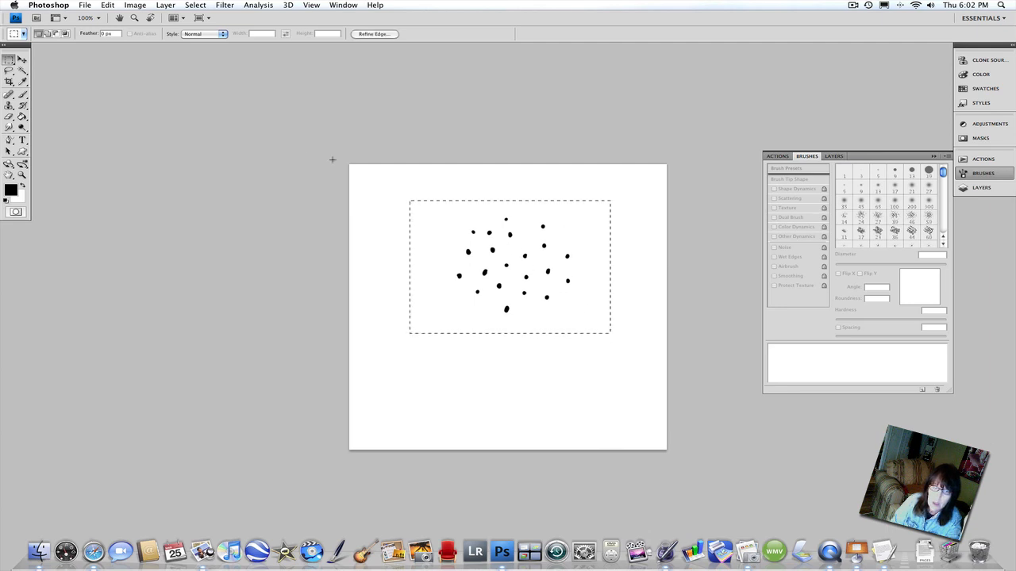
left_click(108, 5)
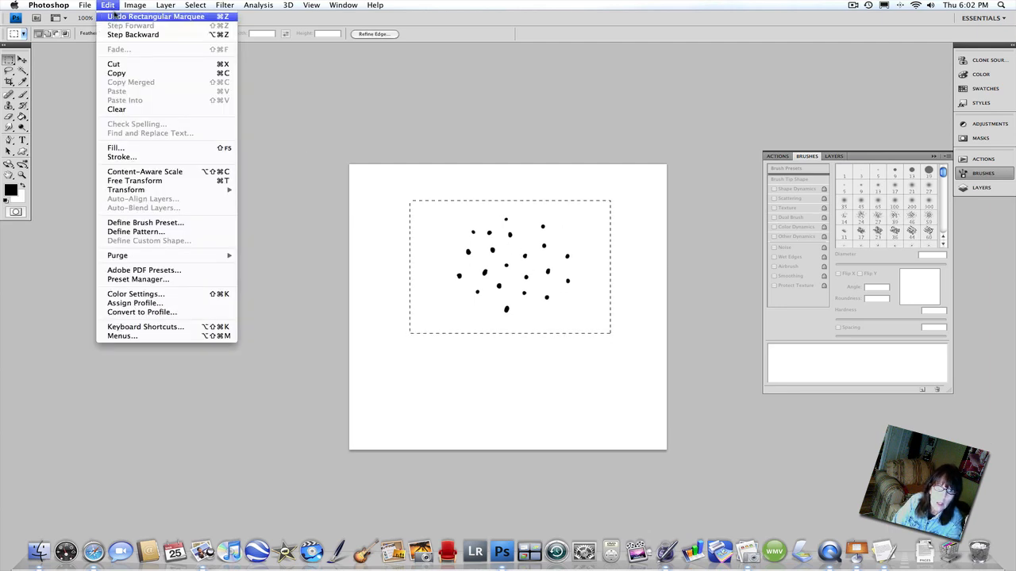
mouse_move(146, 222)
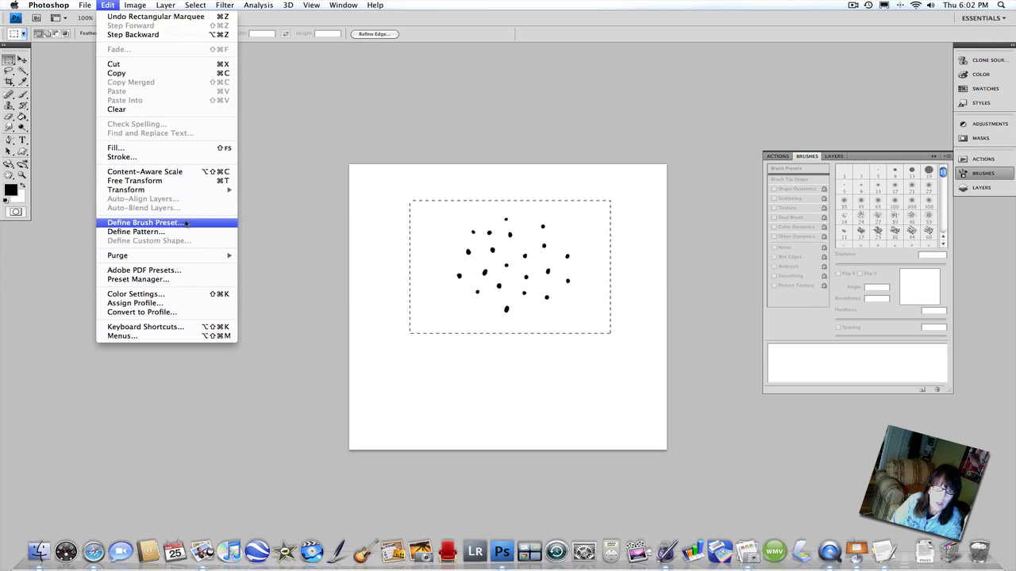
left_click(146, 222)
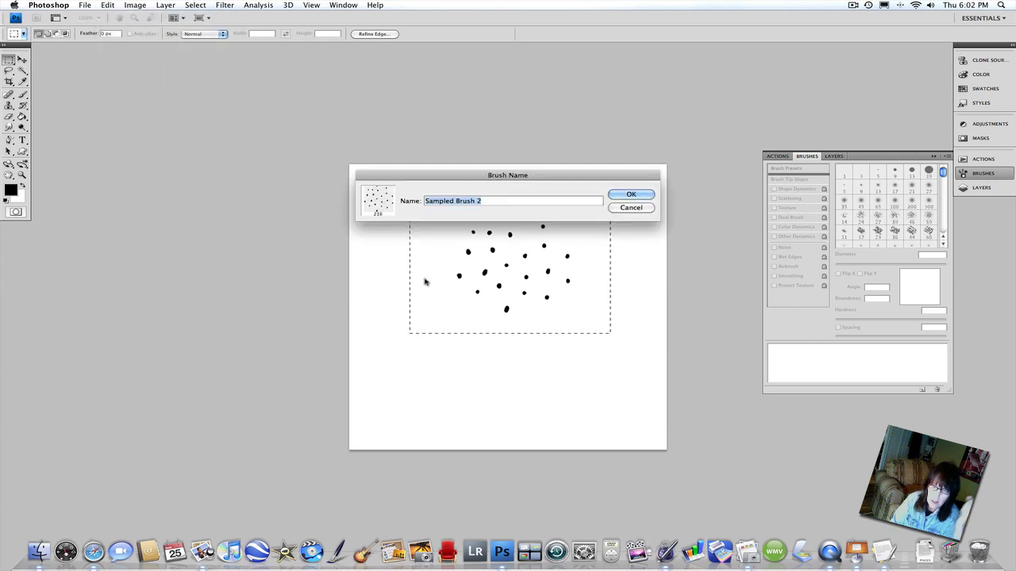
type("Hair")
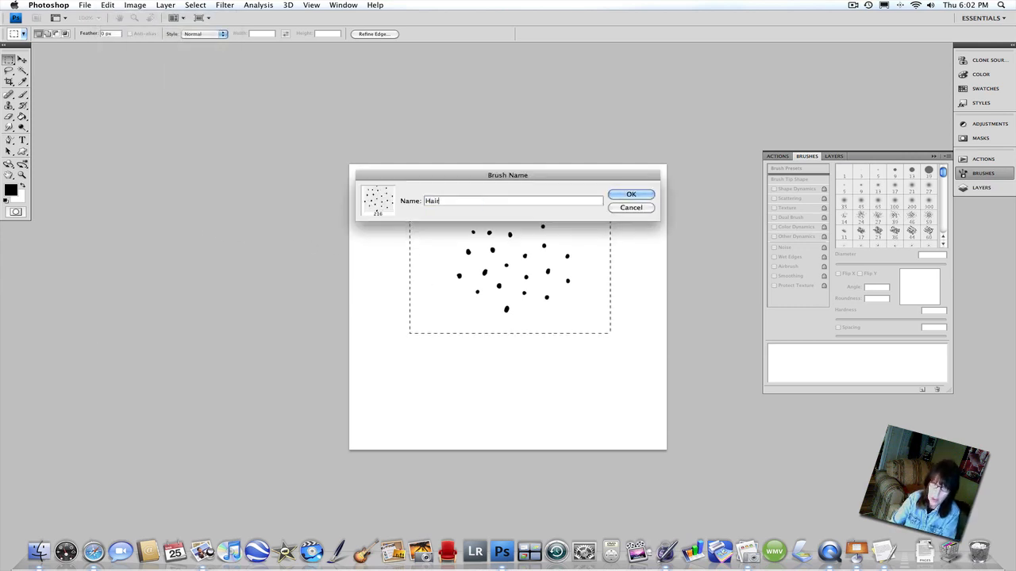
type("Brush")
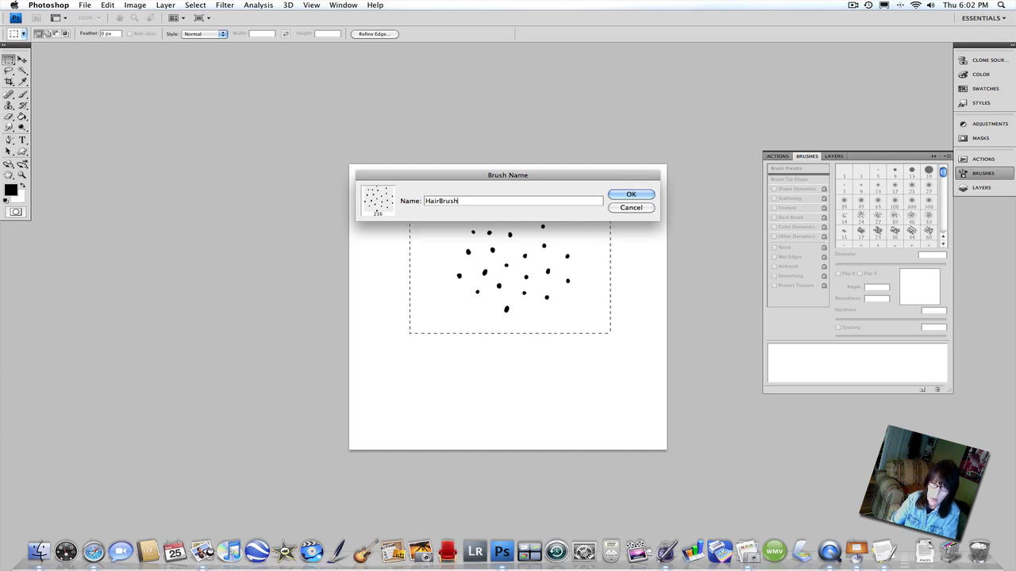
type("3")
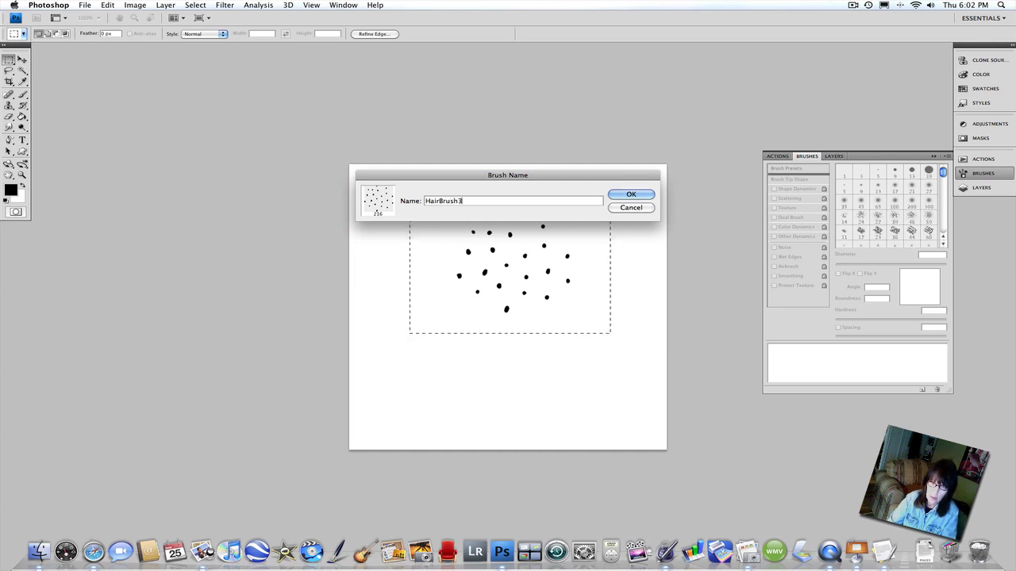
left_click(631, 194)
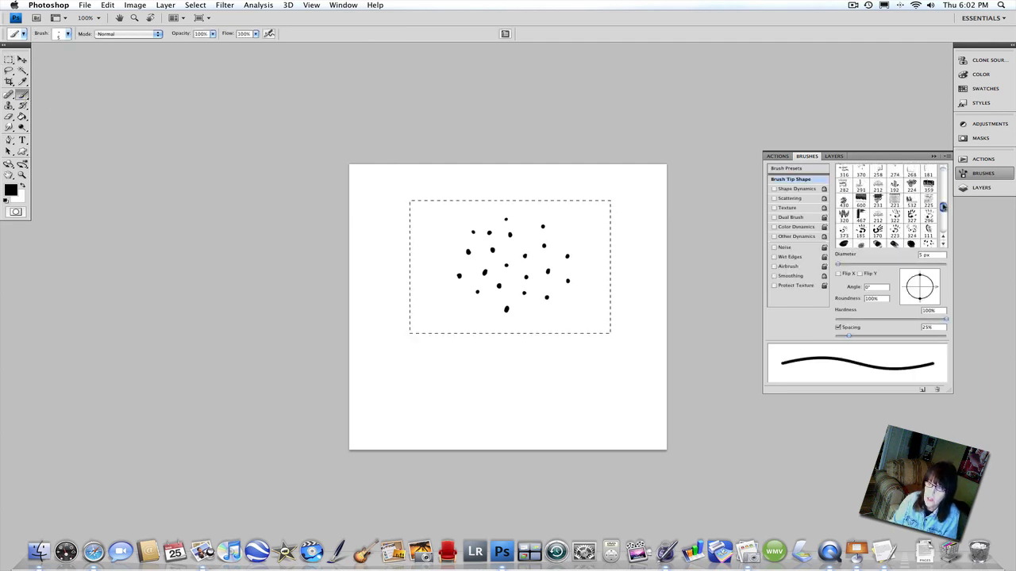
Step: Select the new dot brush, tighten its spacing, and paint a test stroke on the canvas
scroll("down", 3)
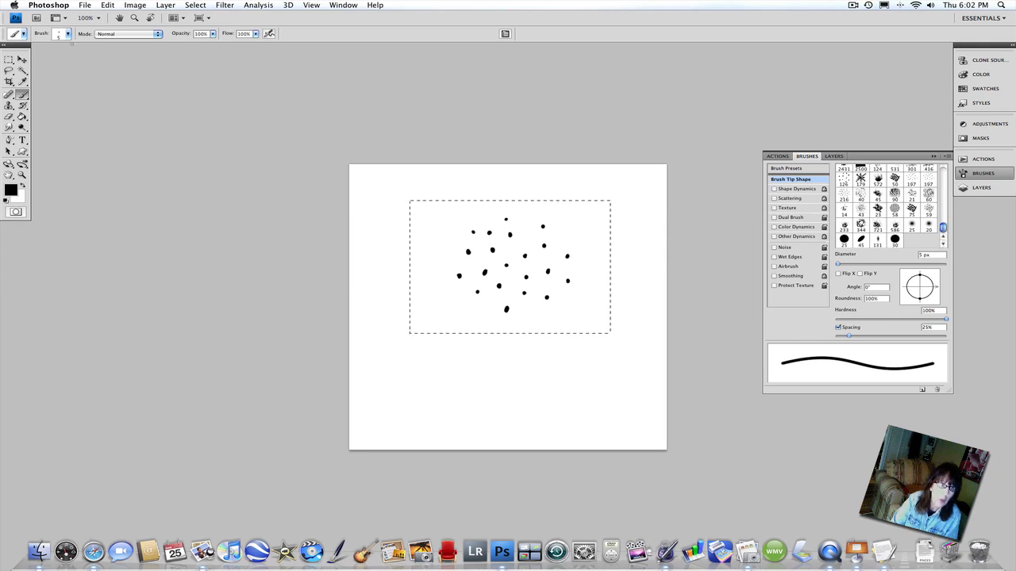
left_click(67, 33)
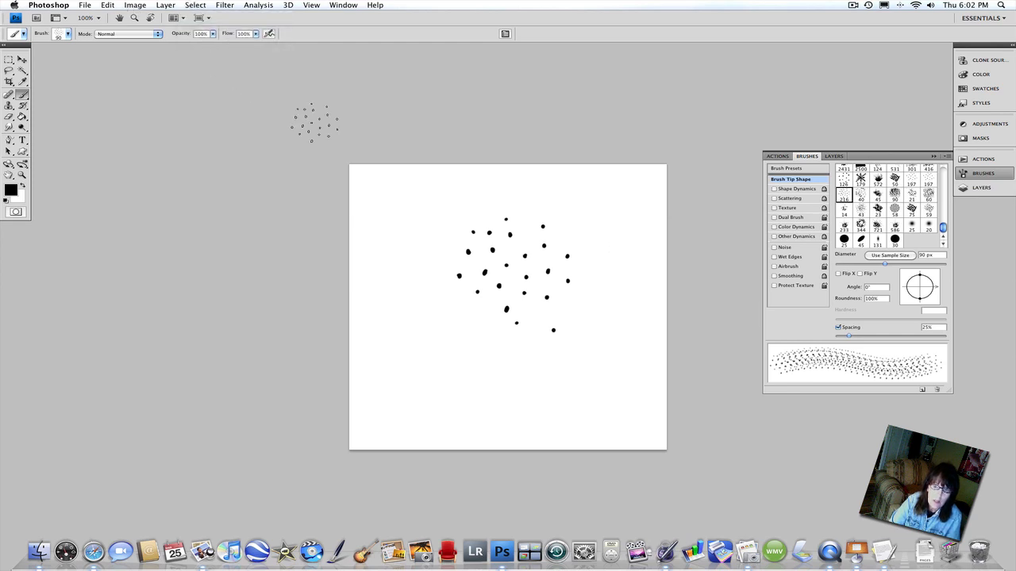
mouse_move(819, 308)
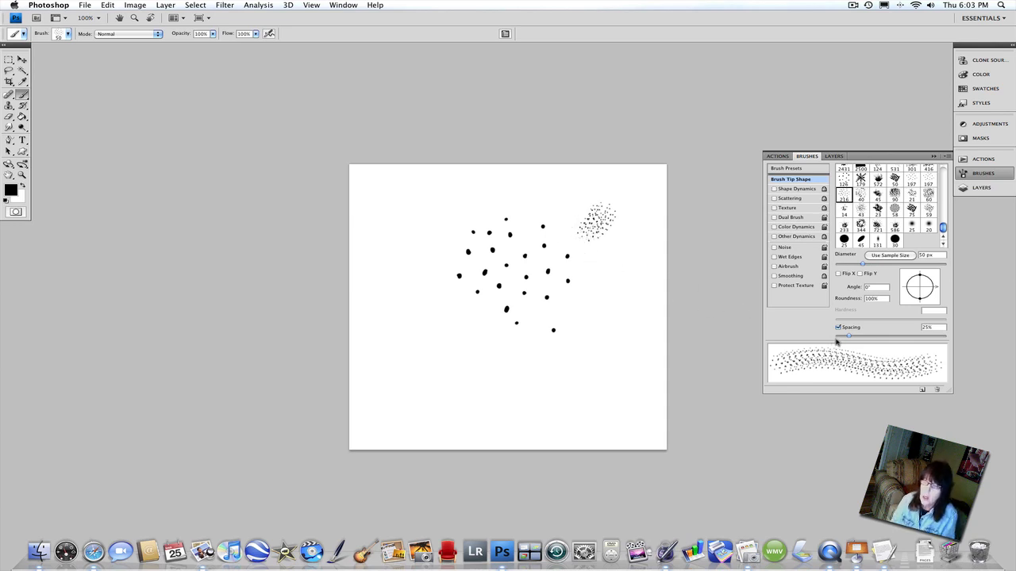
left_click_drag(850, 336, 848, 337)
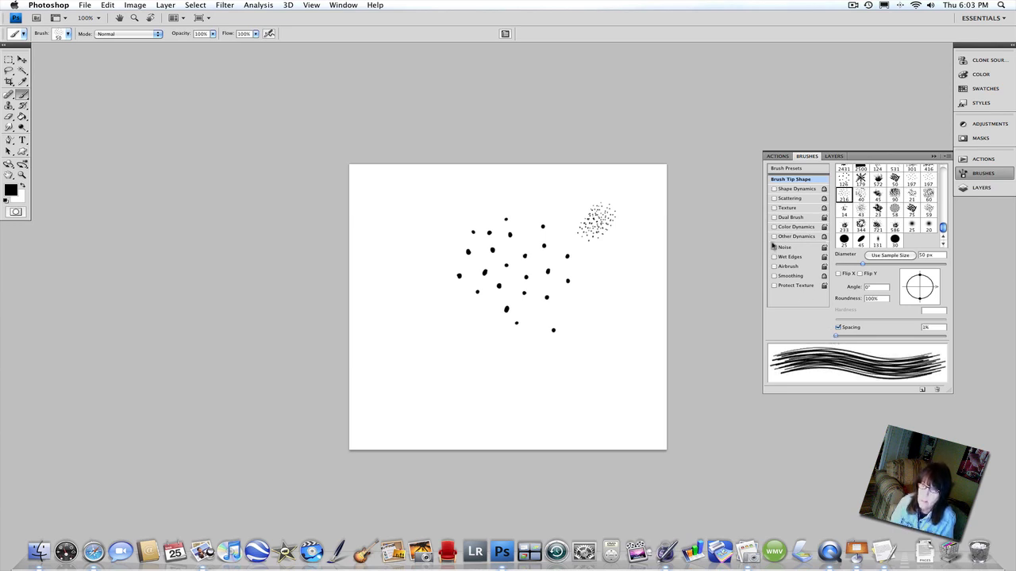
left_click(774, 236)
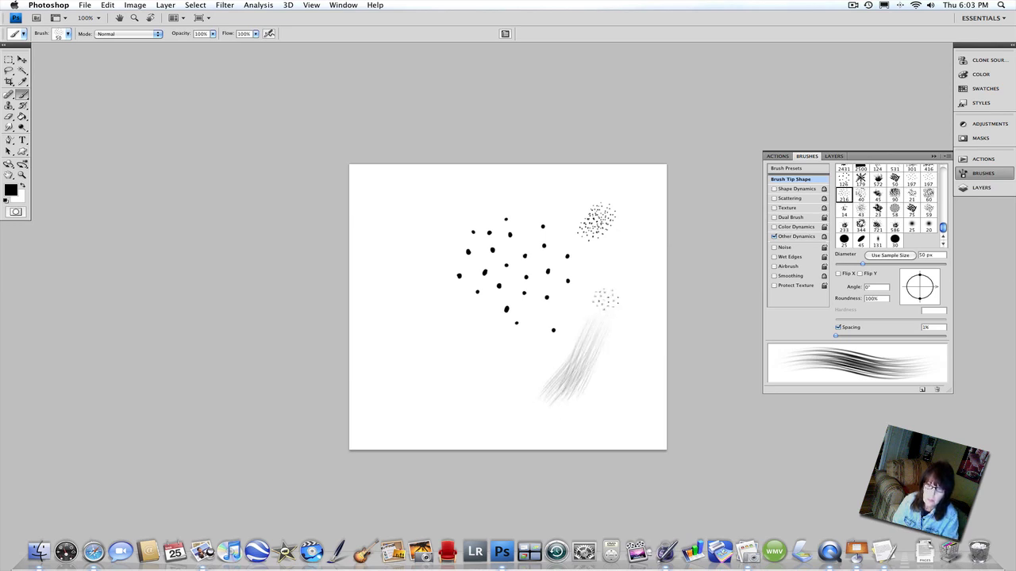
left_click_drag(606, 301, 523, 405)
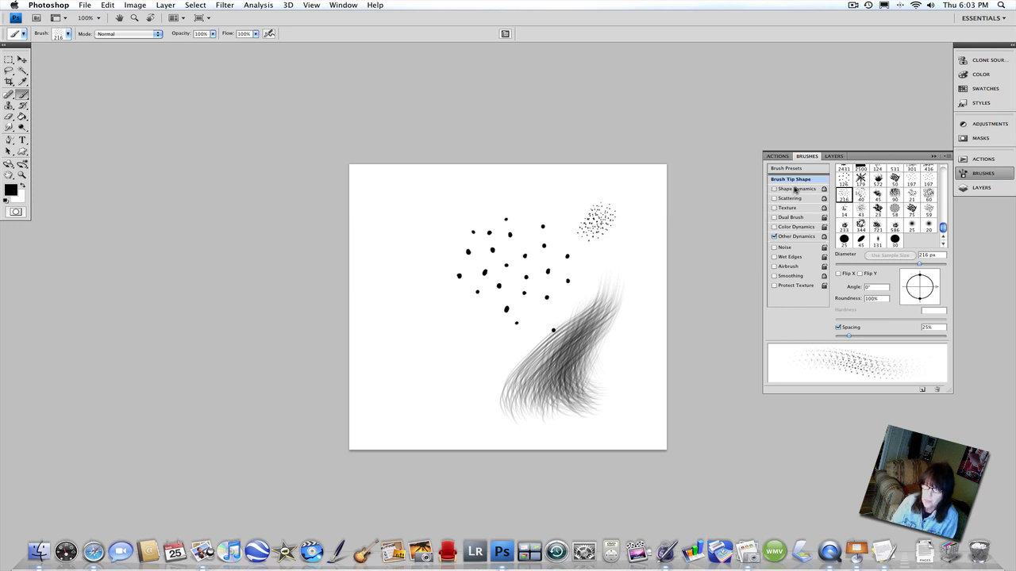
Step: Enable Shape Dynamics for the hairbrush and return to the Brush Tip Shape settings
left_click(797, 189)
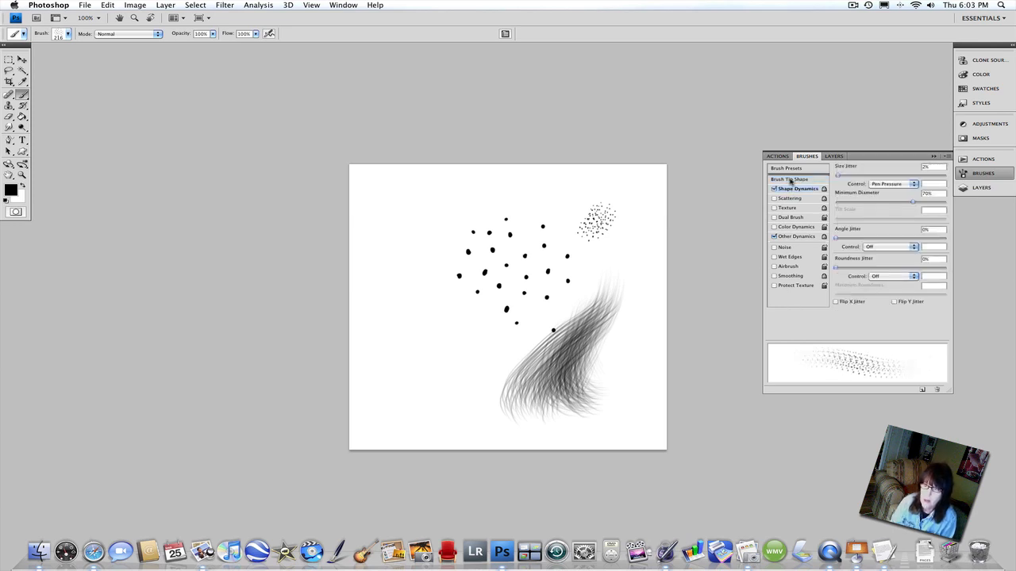
left_click(791, 177)
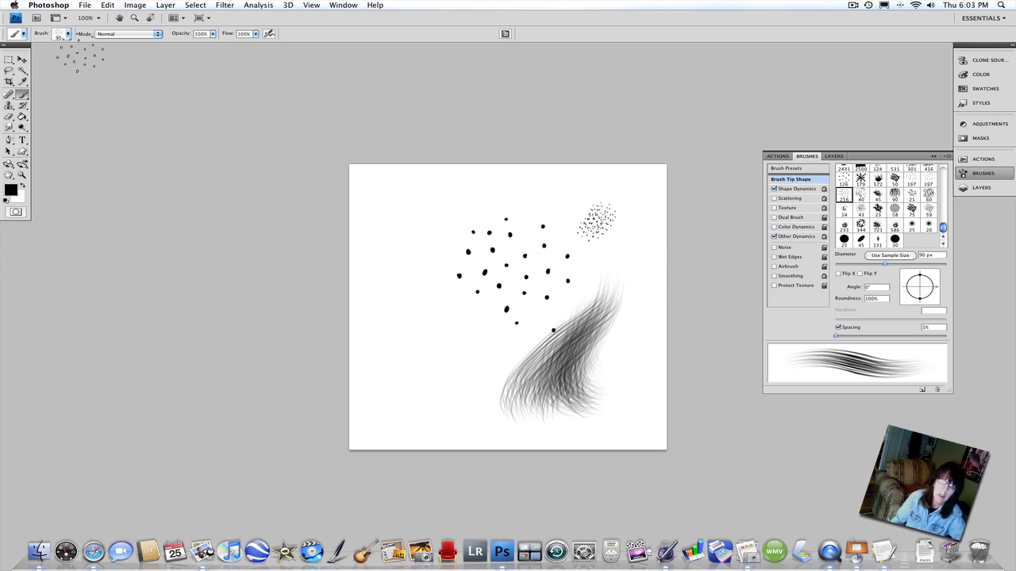
left_click(66, 34)
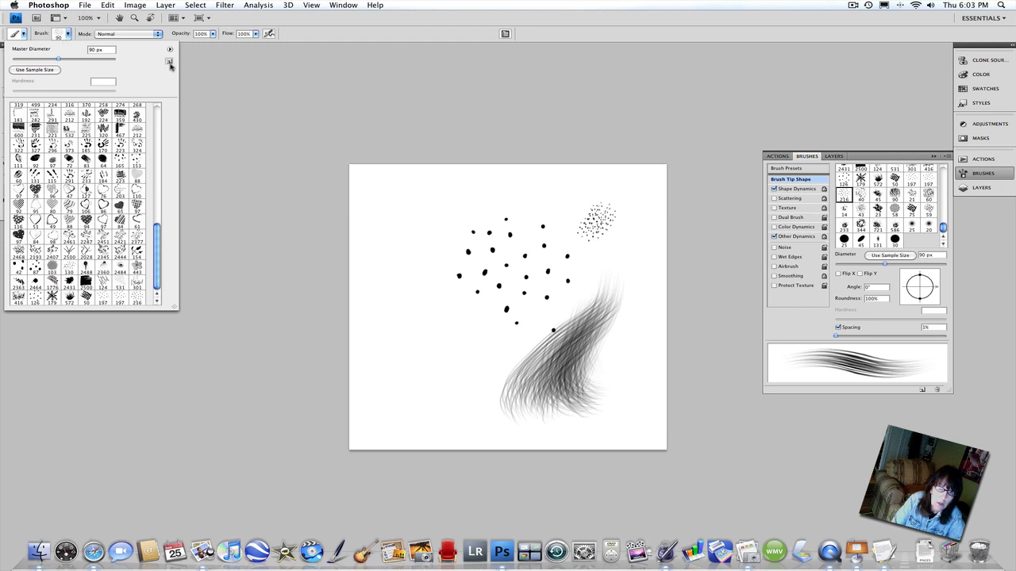
Step: Save the current hairbrush with dynamics as a new preset named HairBrush3 2
left_click(169, 61)
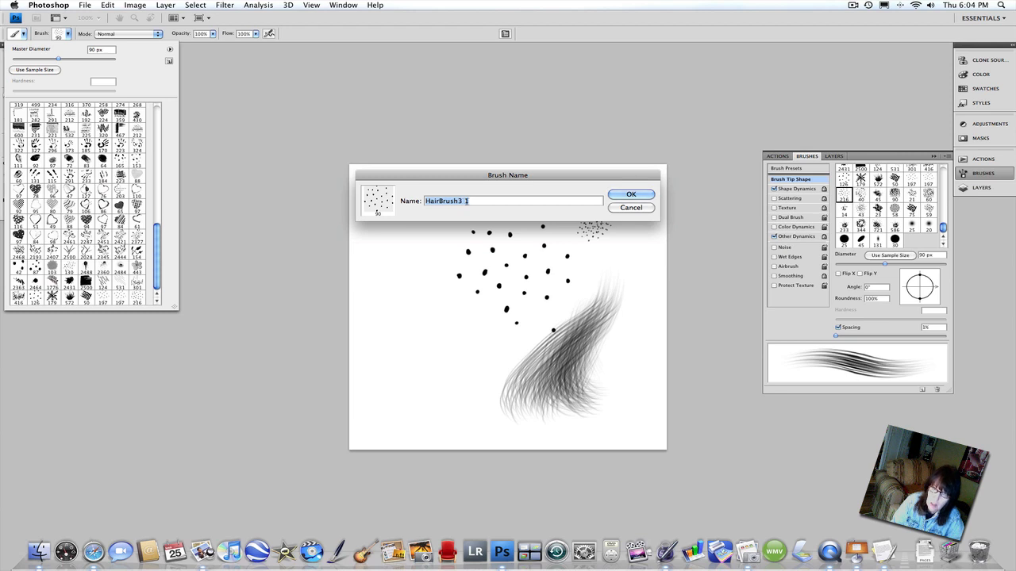
mouse_move(480, 208)
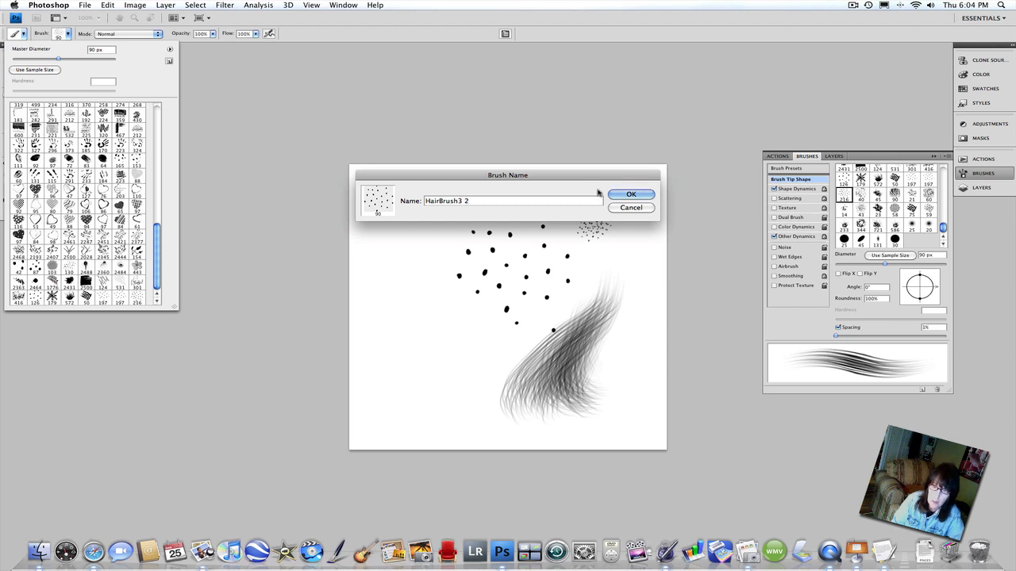
left_click(631, 194)
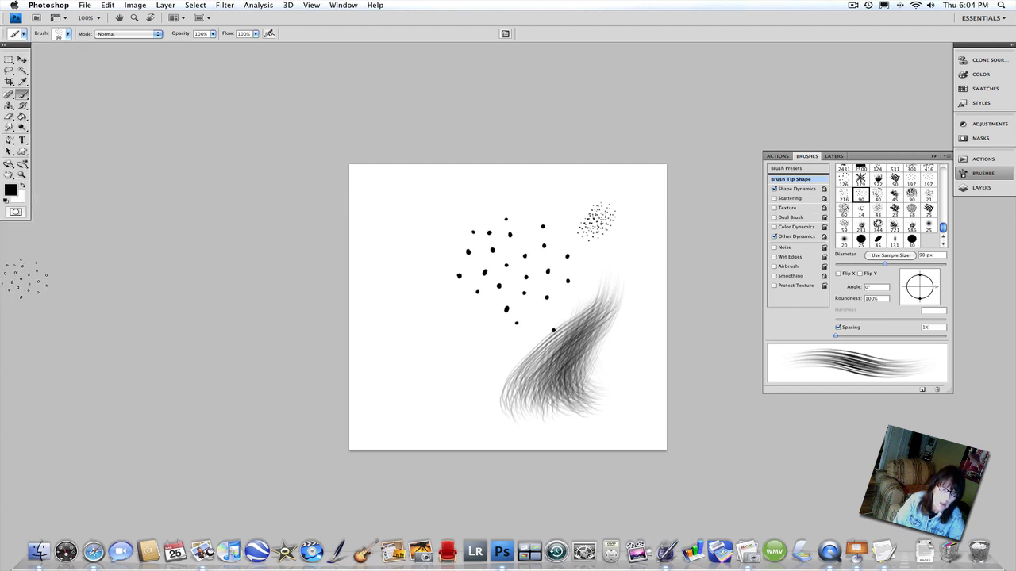
left_click(73, 33)
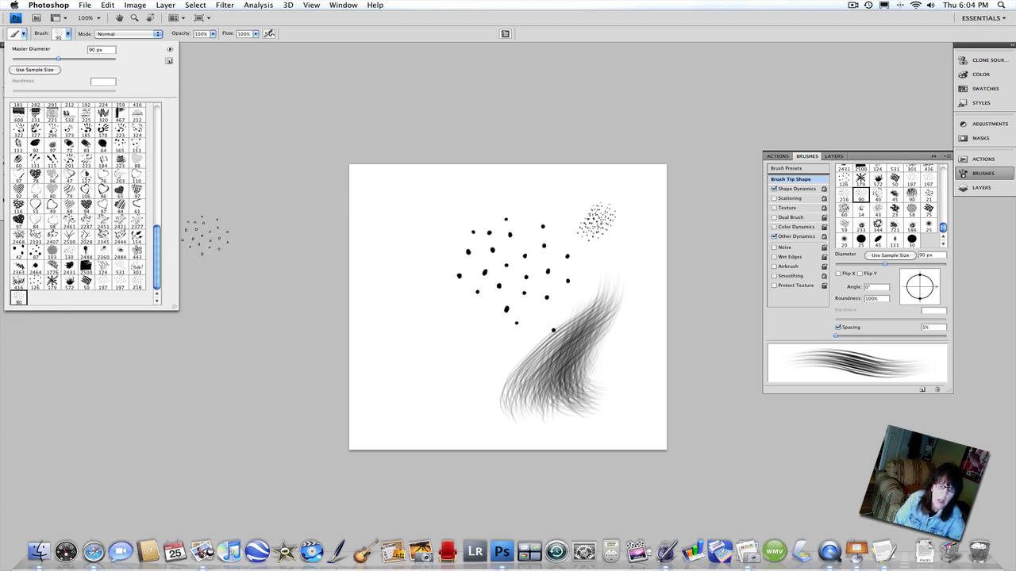
left_click(168, 49)
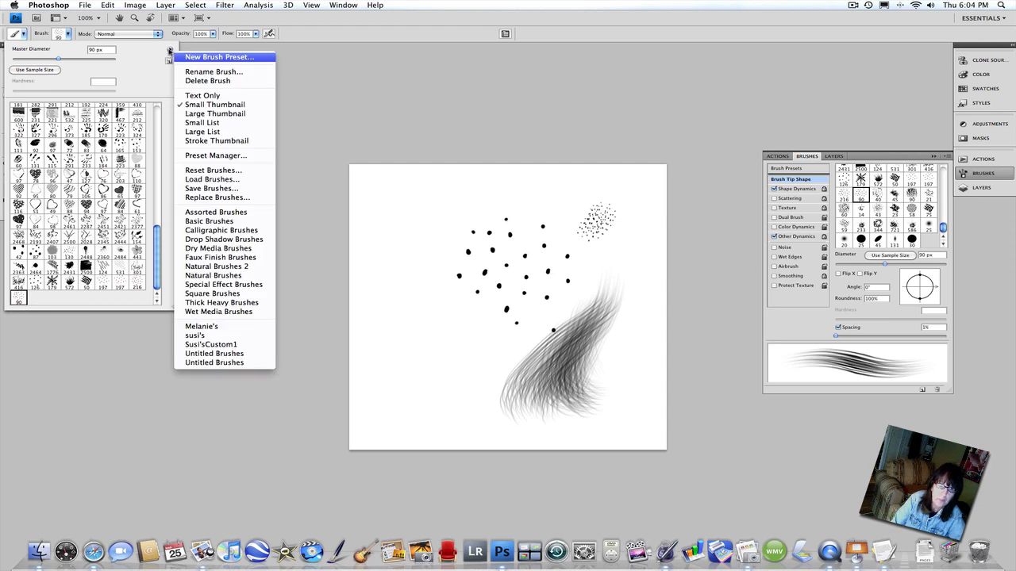
left_click(400, 289)
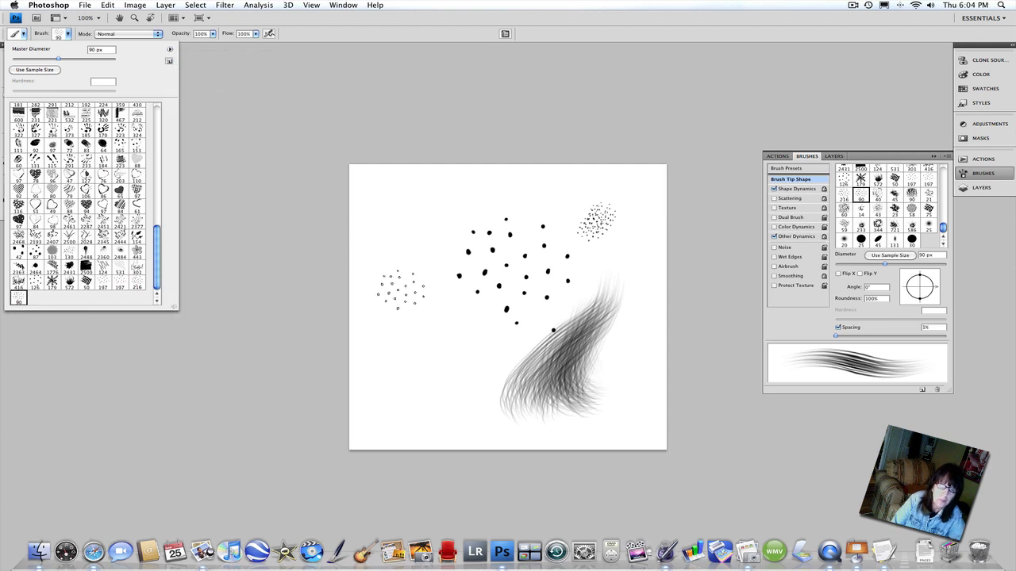
left_click(852, 7)
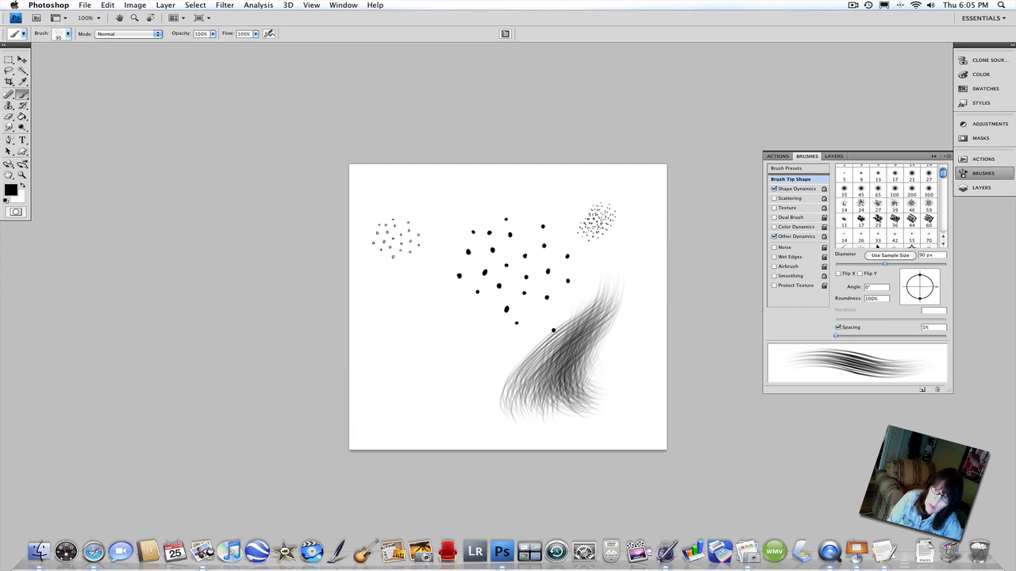
scroll("down", 3)
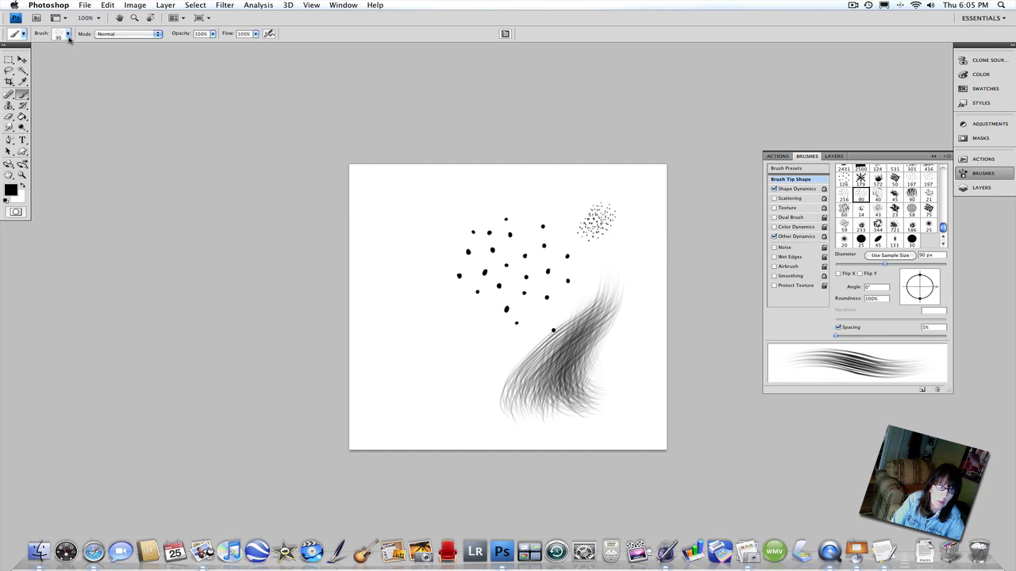
Step: Launch the Preset Manager for brushes from the Brush Preset picker's flyout menu
left_click(68, 33)
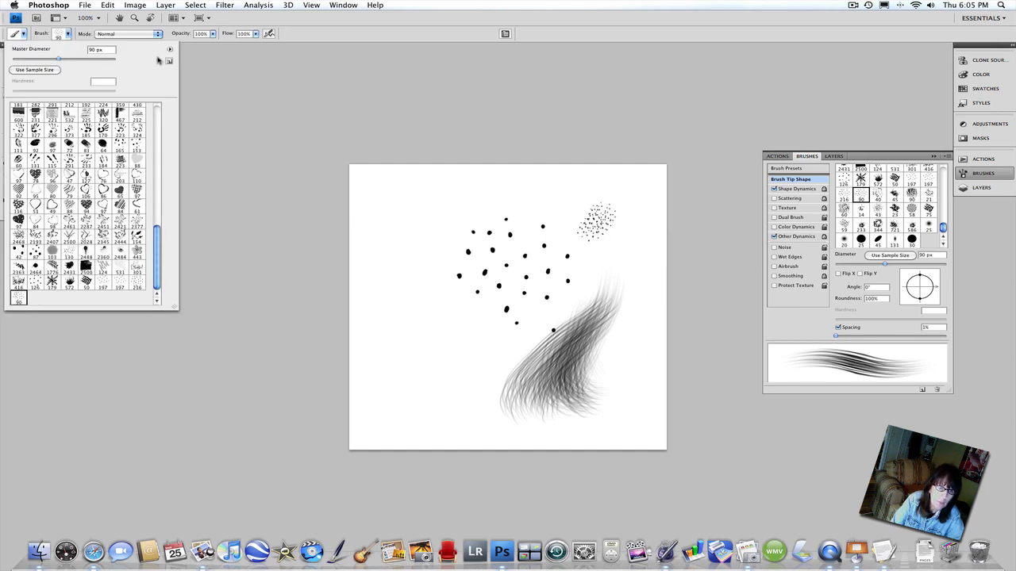
left_click(169, 49)
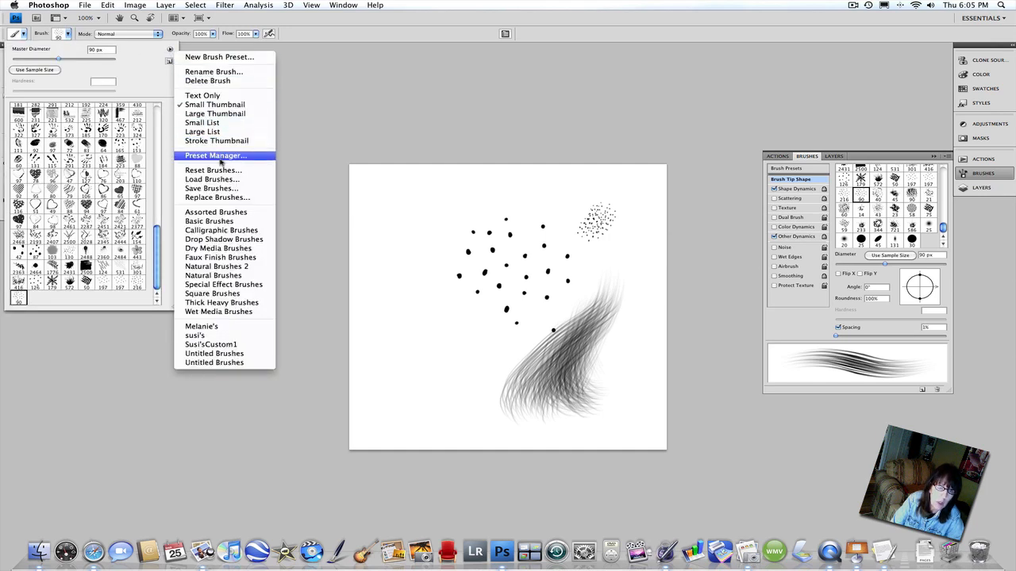
left_click(215, 156)
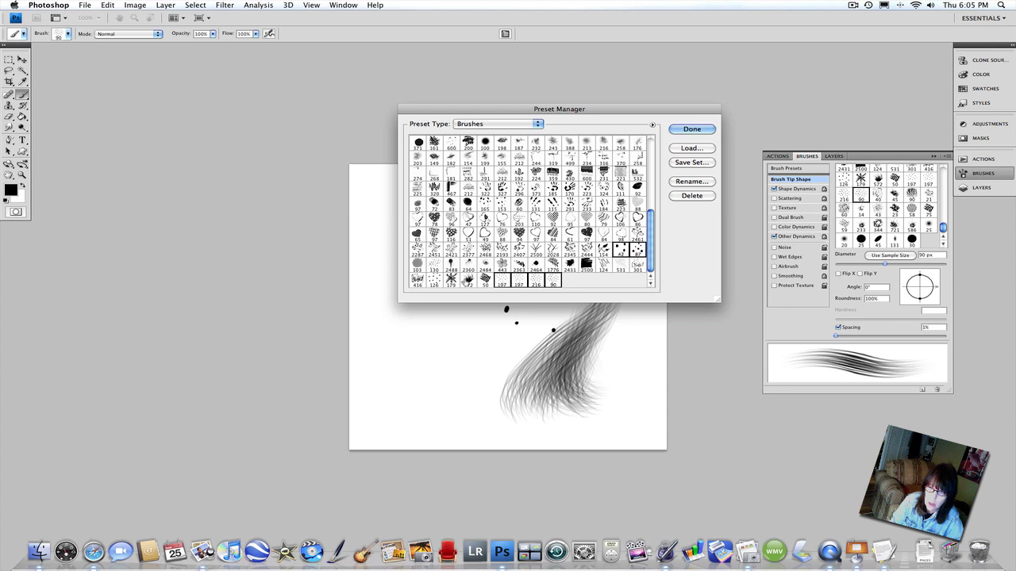
Step: Shift-select the hair brushes, save them as an .abr set file, and close the Preset Manager
left_click(435, 270)
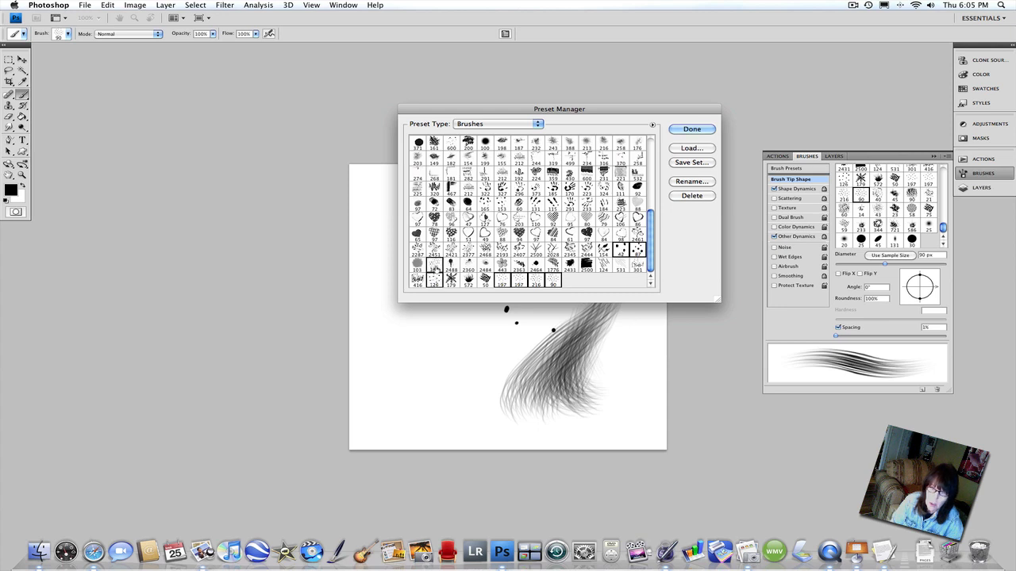
left_click(692, 162)
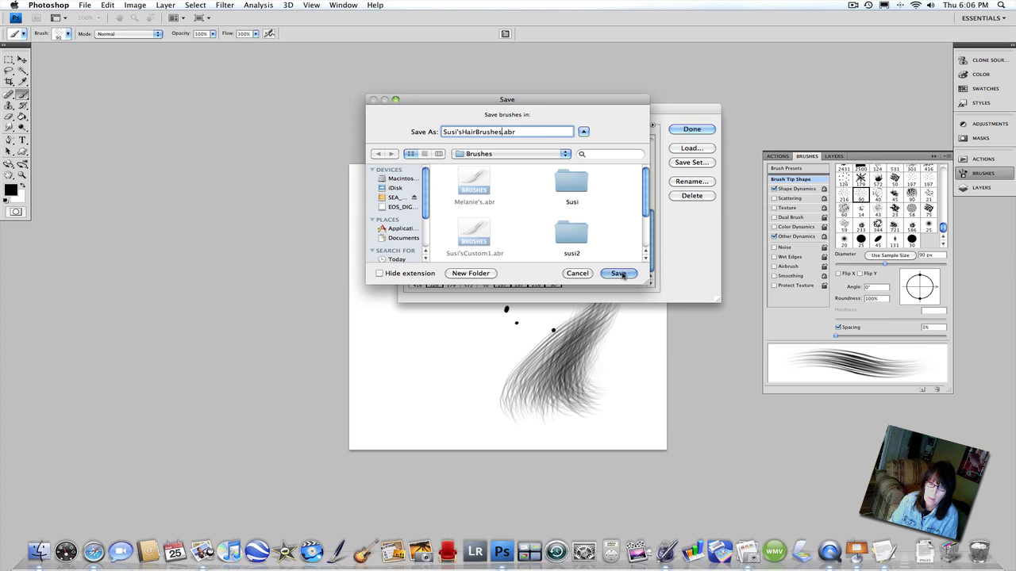
left_click(618, 273)
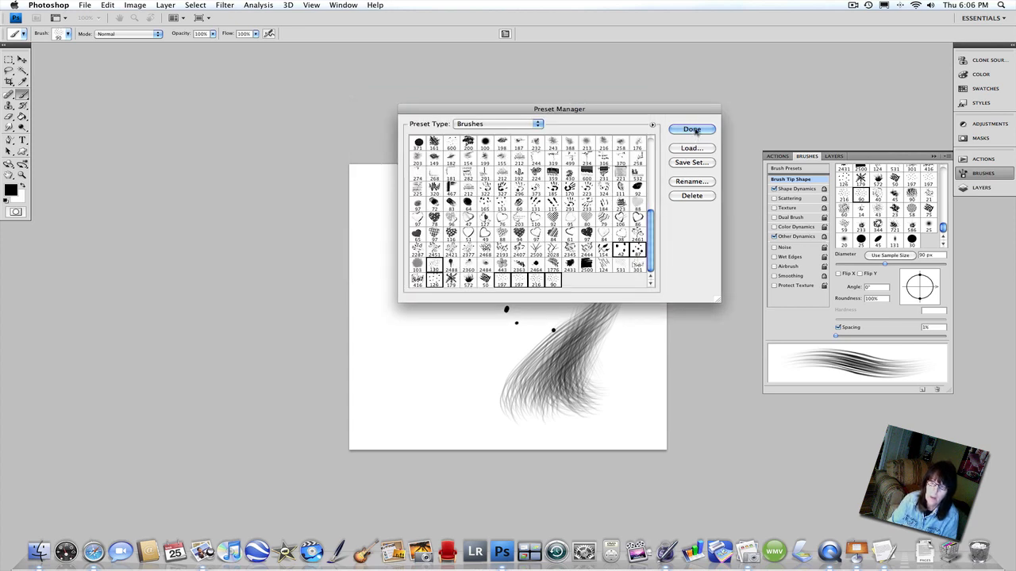
left_click(692, 128)
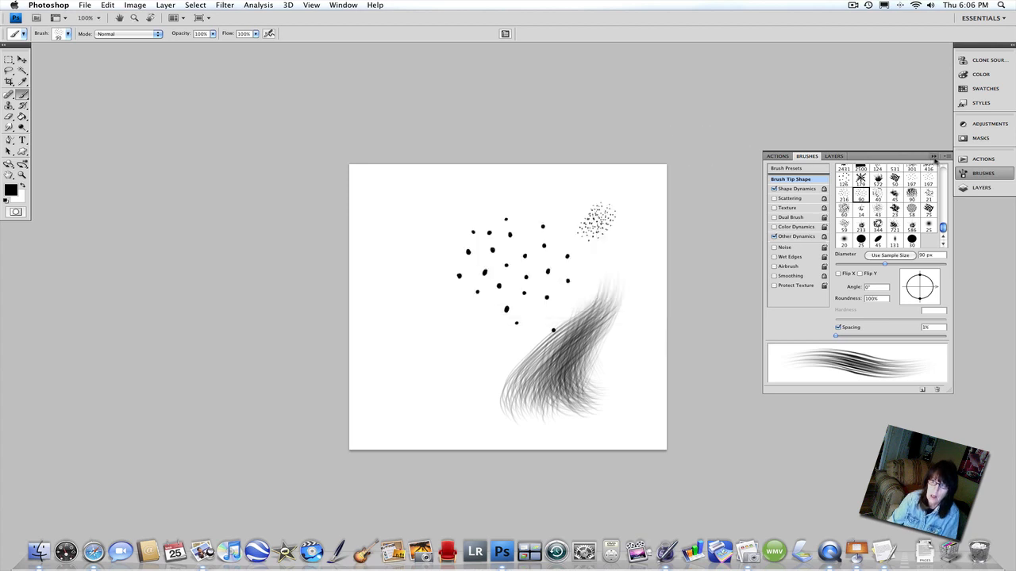
left_click(935, 157)
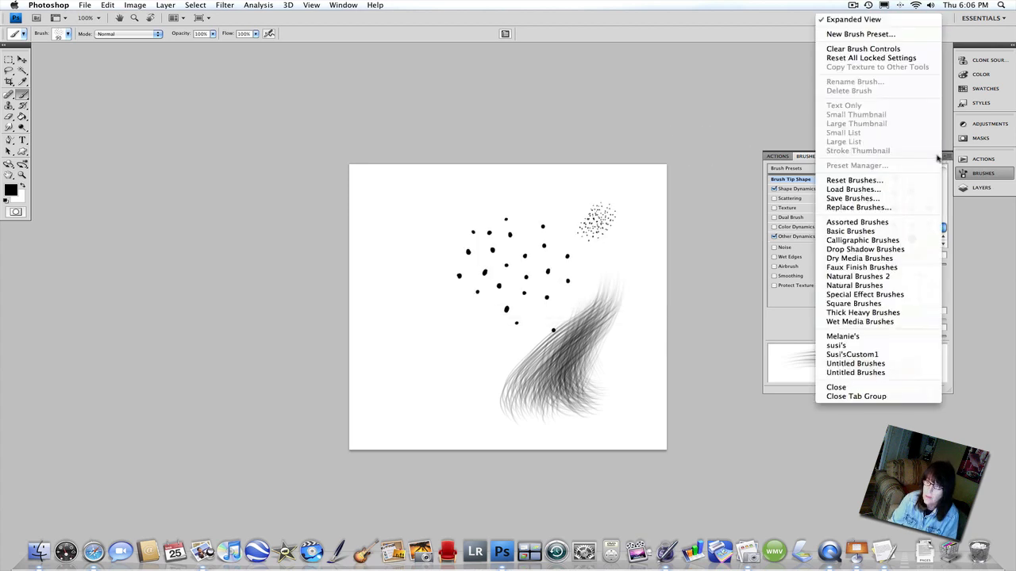
mouse_move(854, 181)
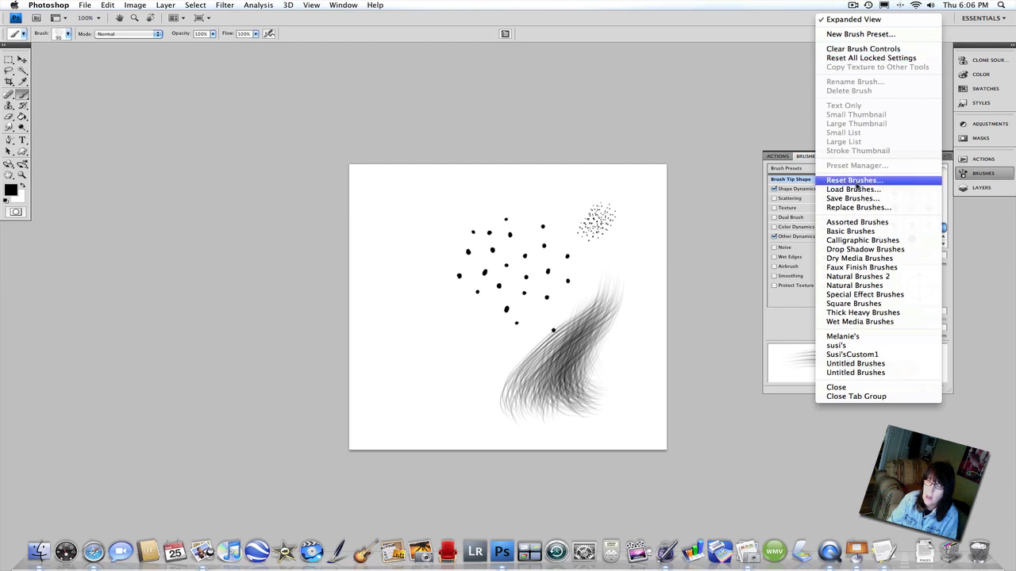
mouse_move(853, 189)
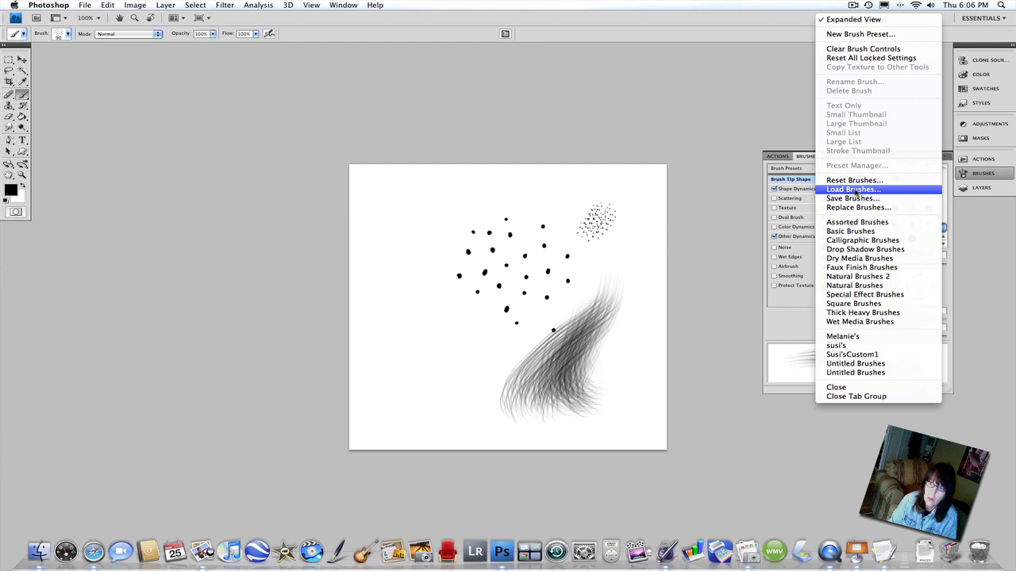
left_click(854, 189)
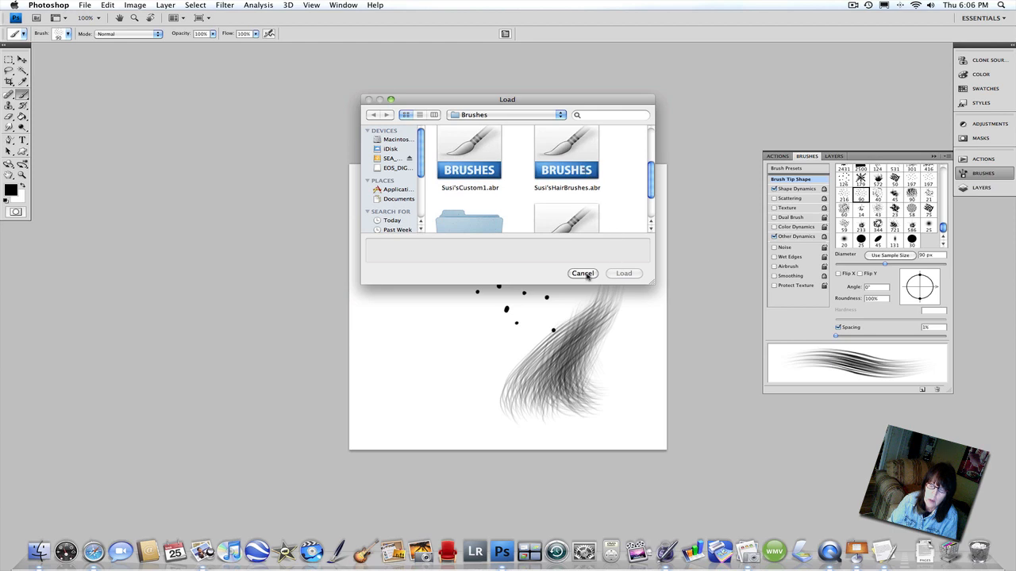
left_click(582, 273)
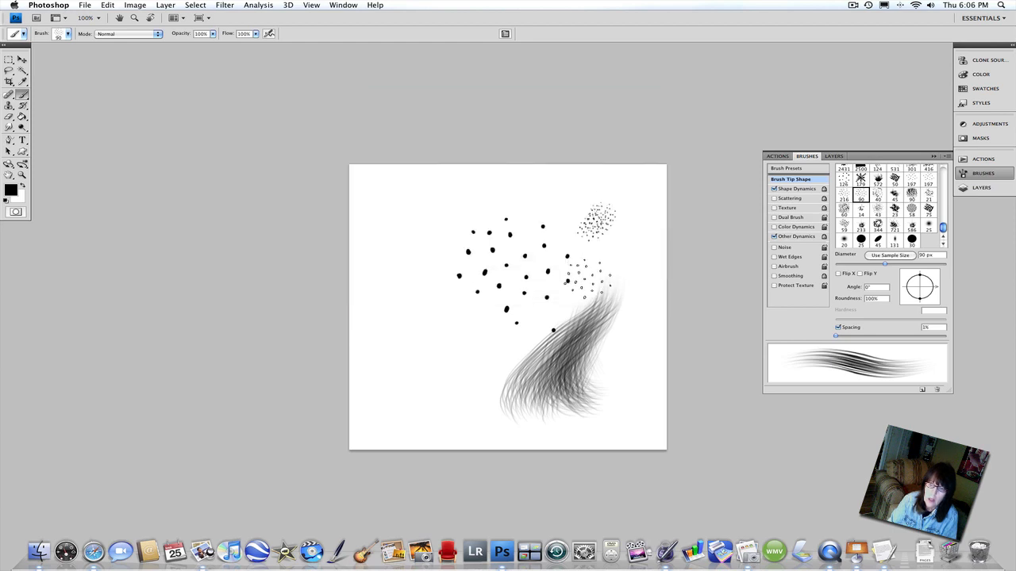